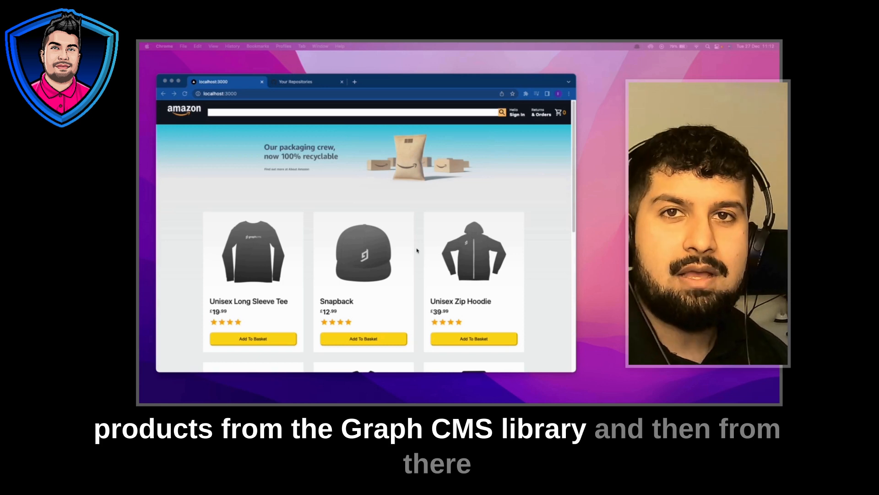
Step: Browse the product grid and start signing in to the store
{"action": "scroll", "scroll_direction": "down", "scroll_amount": 3}
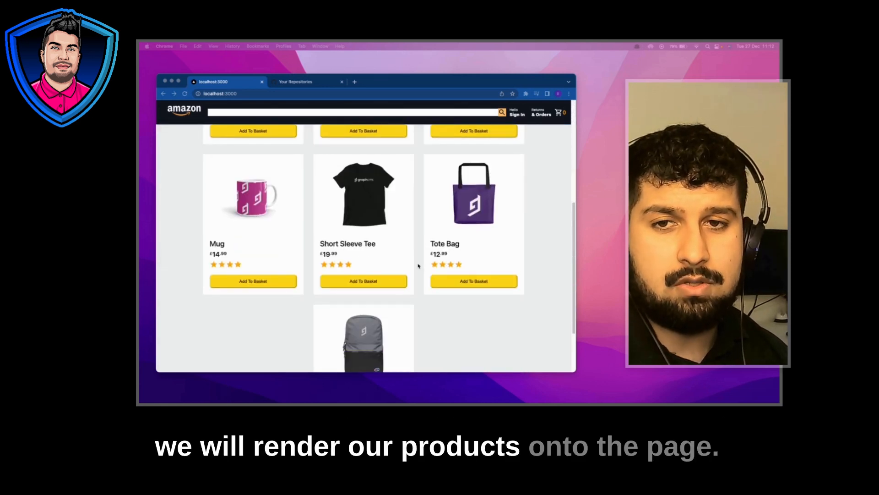
{"action": "scroll", "scroll_direction": "up", "scroll_amount": 3}
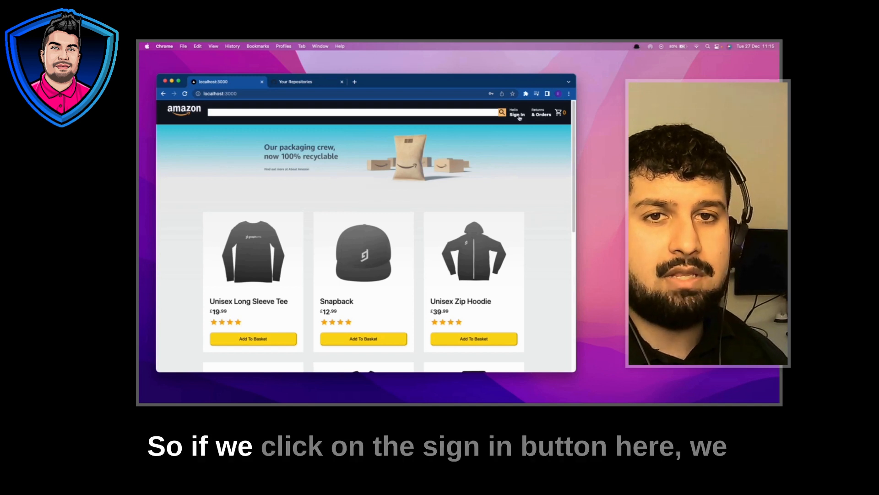
{"action": "left_click", "coordinate": [516, 115]}
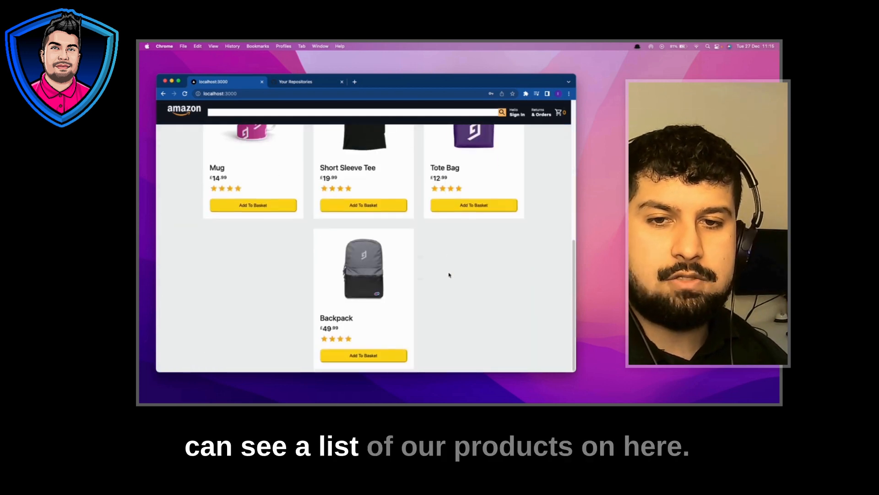
Step: Open the shopping basket page listing four items with a £87.96 subtotal
{"action": "scroll", "scroll_direction": "up", "scroll_amount": 3}
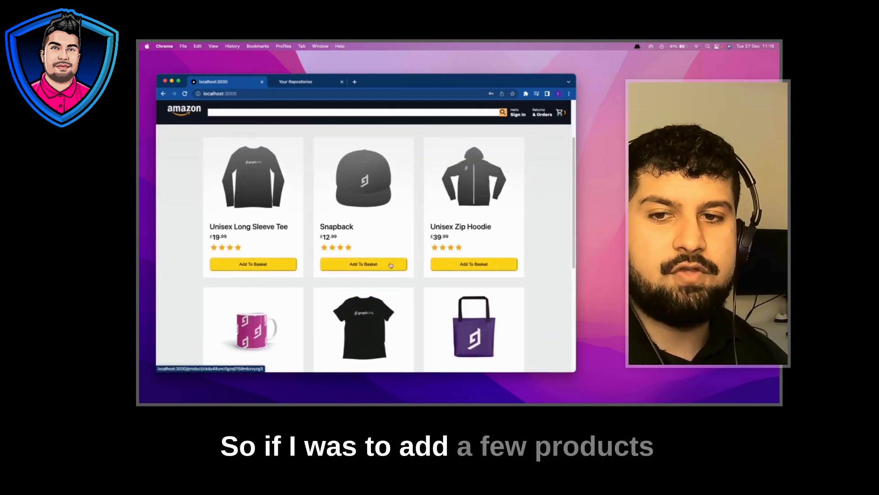
{"action": "scroll", "scroll_direction": "down", "scroll_amount": 3}
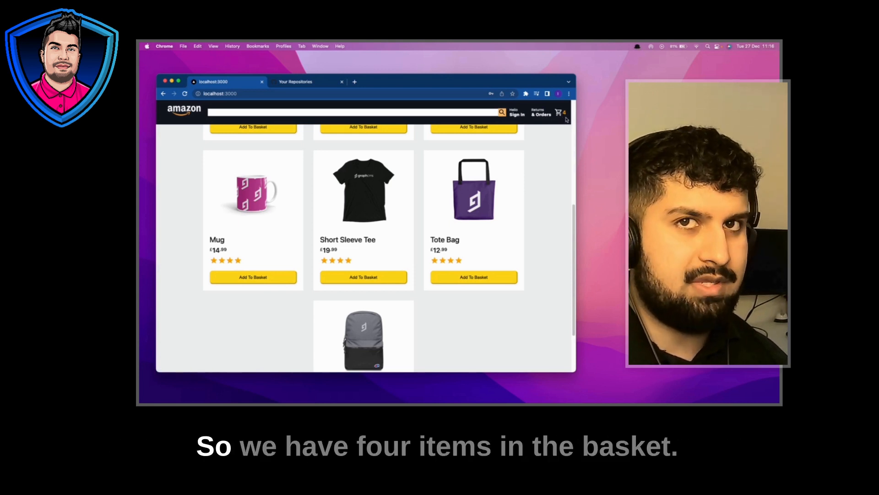
{"action": "left_click", "coordinate": [559, 113]}
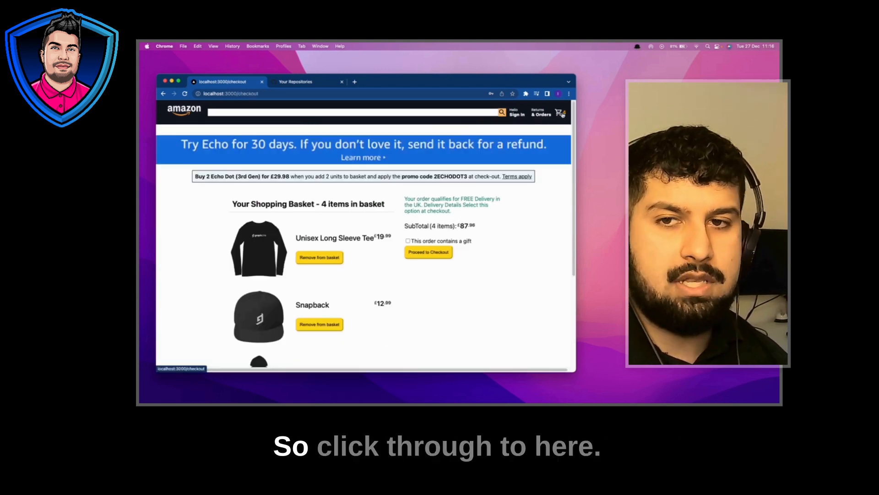
Step: Remove the Unisex Long Sleeve Tee, Snapback and Mug from the basket
{"action": "scroll", "scroll_direction": "down", "scroll_amount": 3}
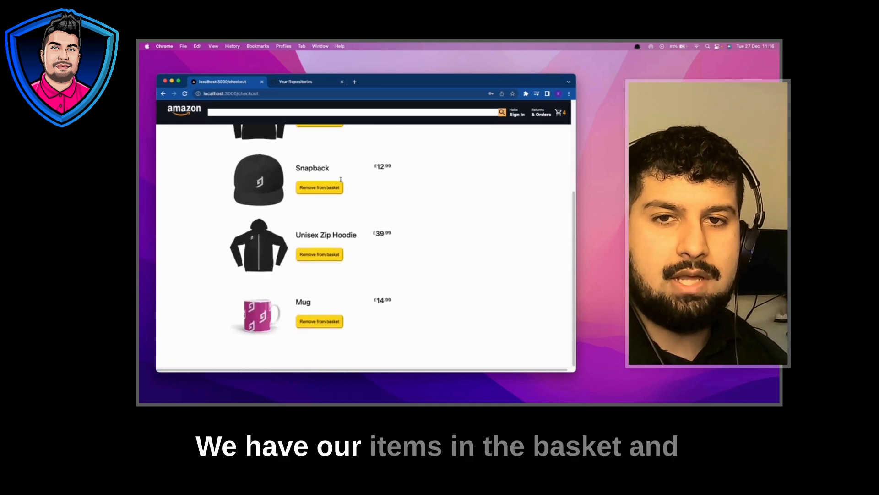
{"action": "scroll", "scroll_direction": "up", "scroll_amount": 3}
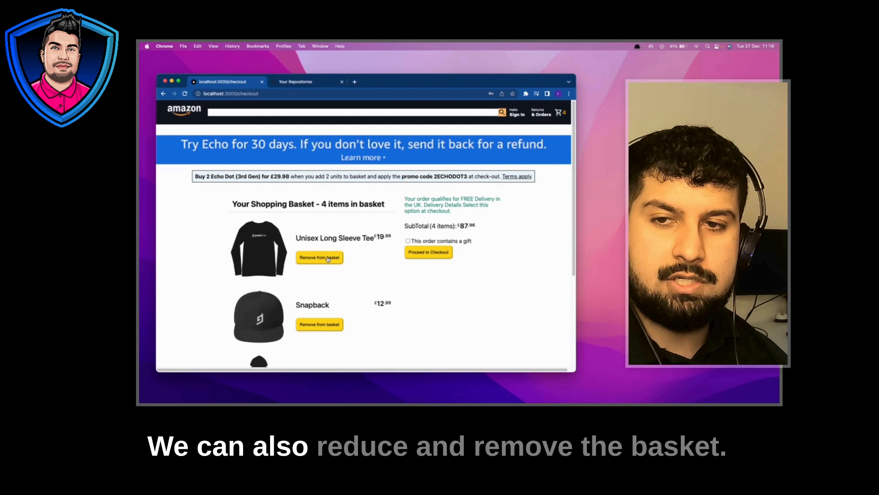
{"action": "left_click", "coordinate": [319, 257]}
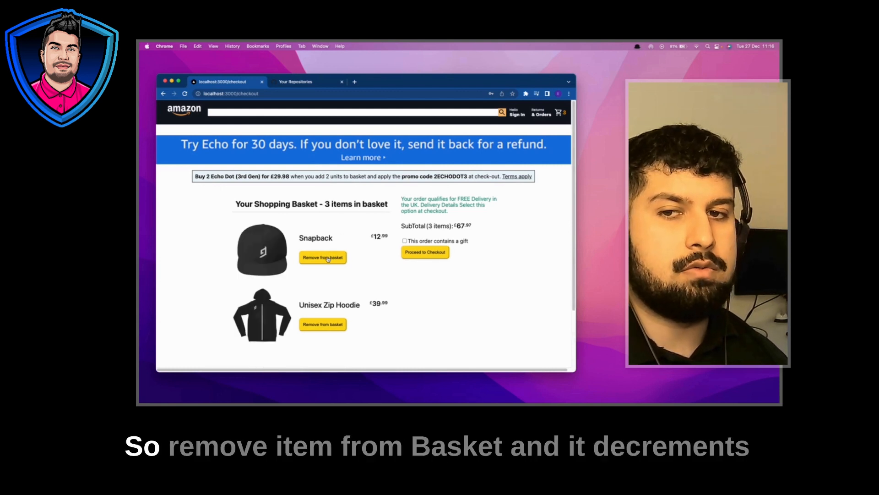
{"action": "left_click", "coordinate": [323, 258]}
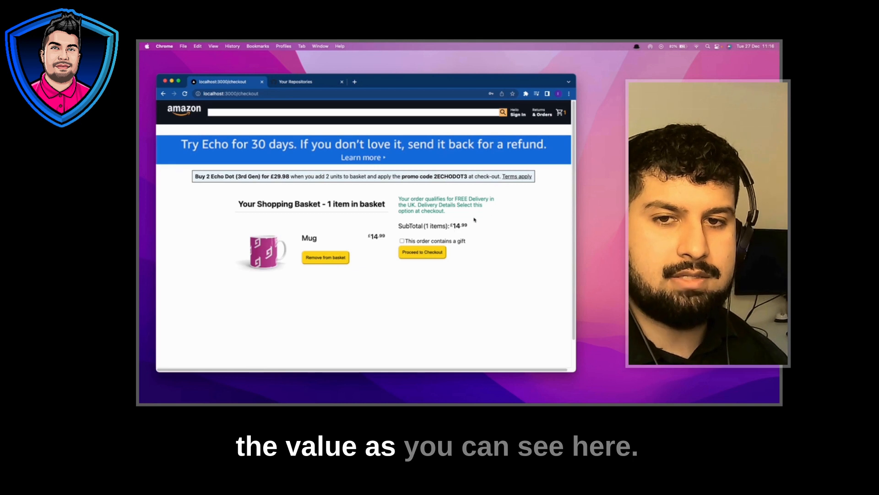
{"action": "left_click", "coordinate": [326, 258]}
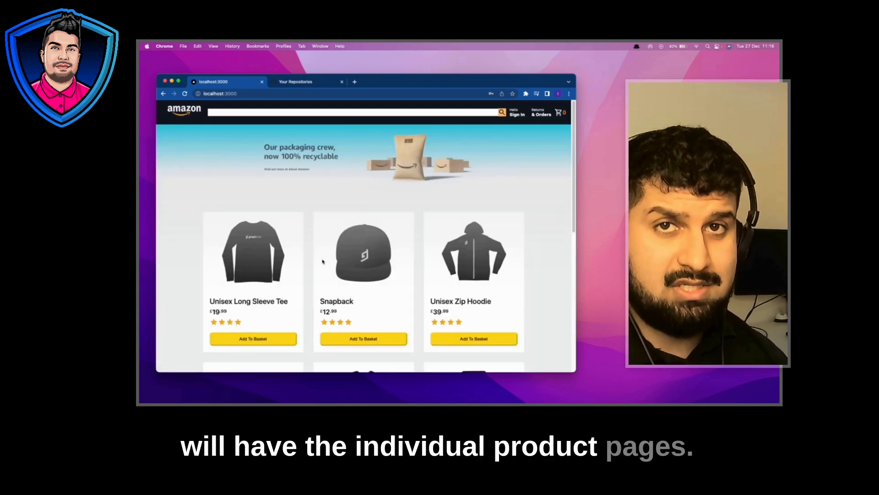
{"action": "mouse_move", "coordinate": [343, 306]}
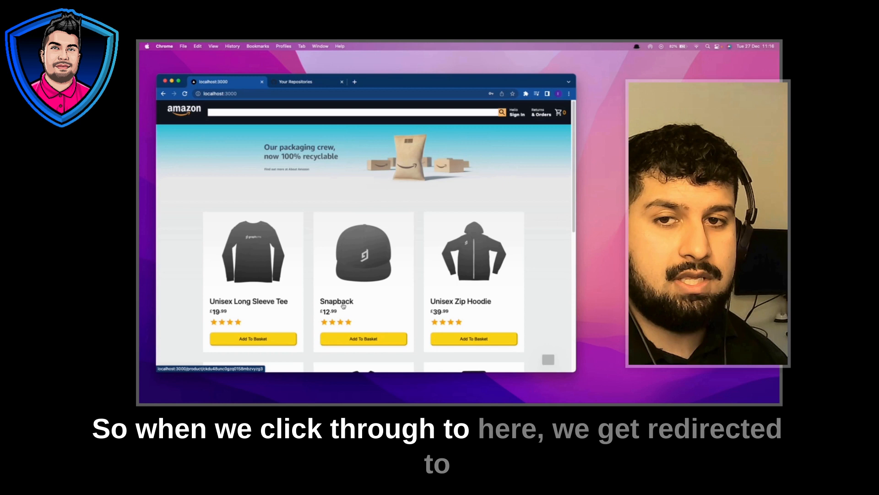
Step: View the Snapback page, then add the Unisex Long Sleeve Tee from its page
{"action": "left_click", "coordinate": [362, 253]}
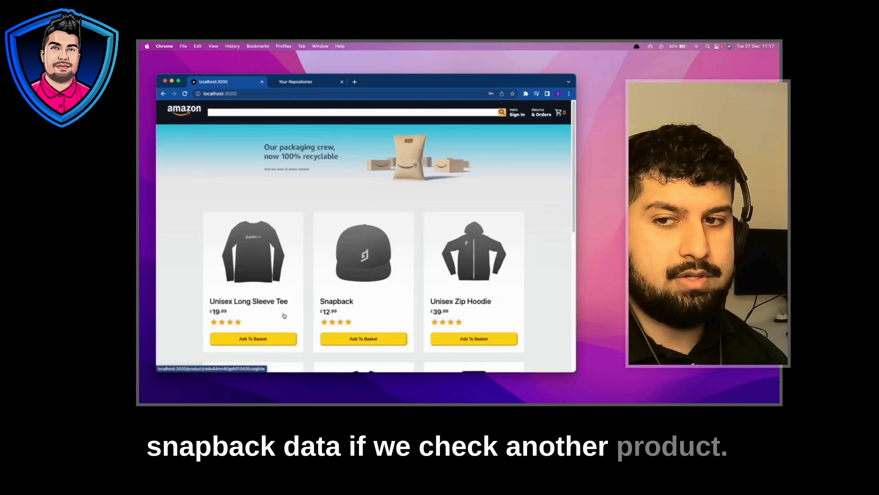
{"action": "left_click", "coordinate": [252, 251]}
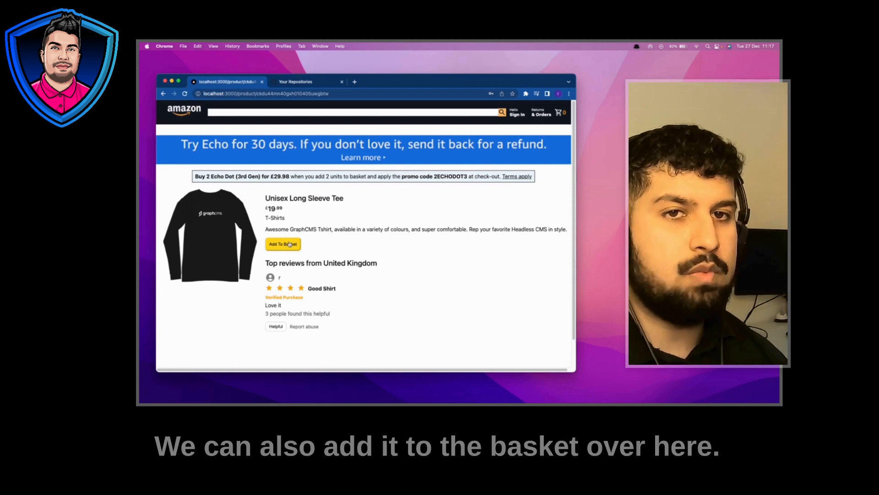
{"action": "left_click", "coordinate": [283, 243]}
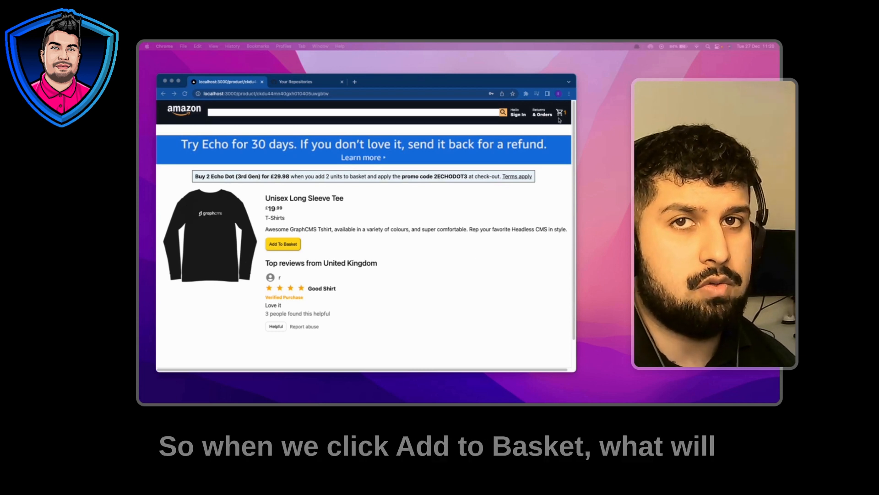
Step: Open Chrome DevTools beside the Unisex Long Sleeve Tee page via Inspect
{"action": "left_click", "coordinate": [282, 243]}
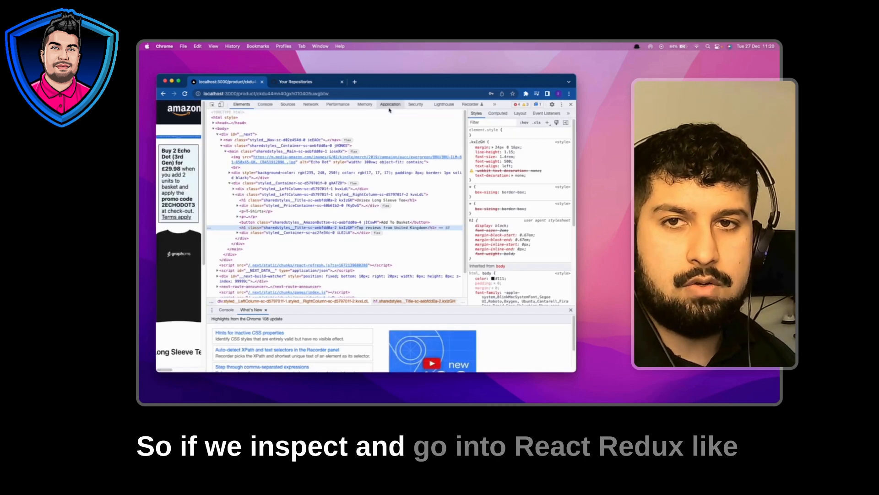
Step: In the Redux inspector, remove one tee and expand the removeFromCart payload id
{"action": "left_click", "coordinate": [475, 104]}
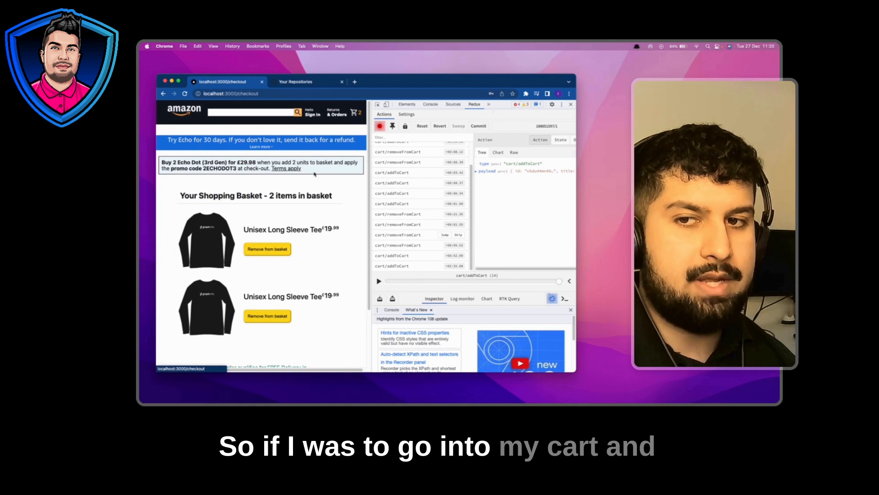
{"action": "left_click", "coordinate": [267, 315]}
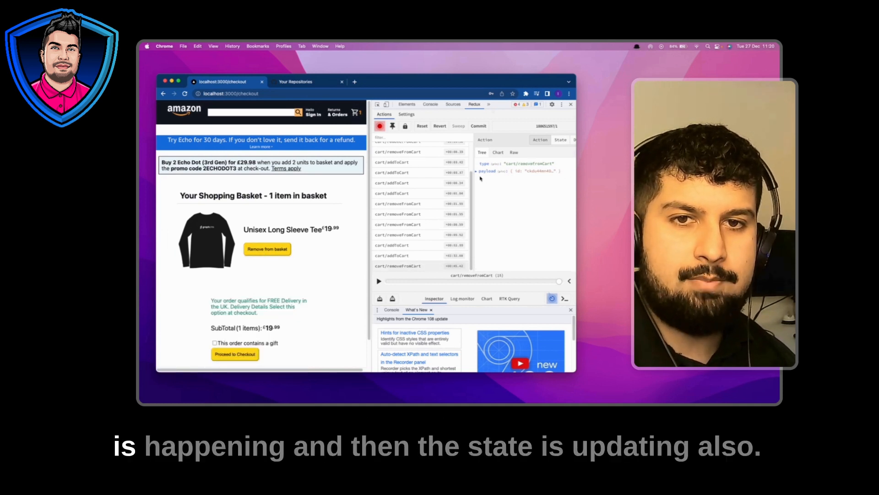
{"action": "left_click", "coordinate": [476, 170]}
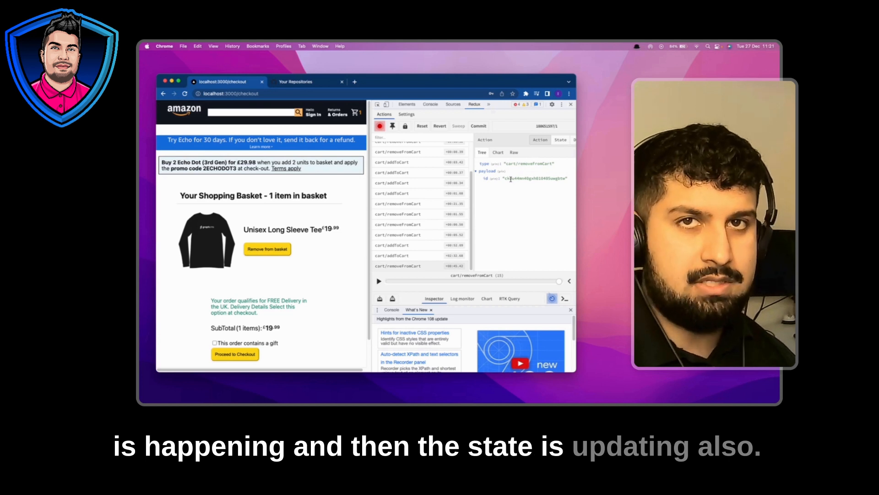